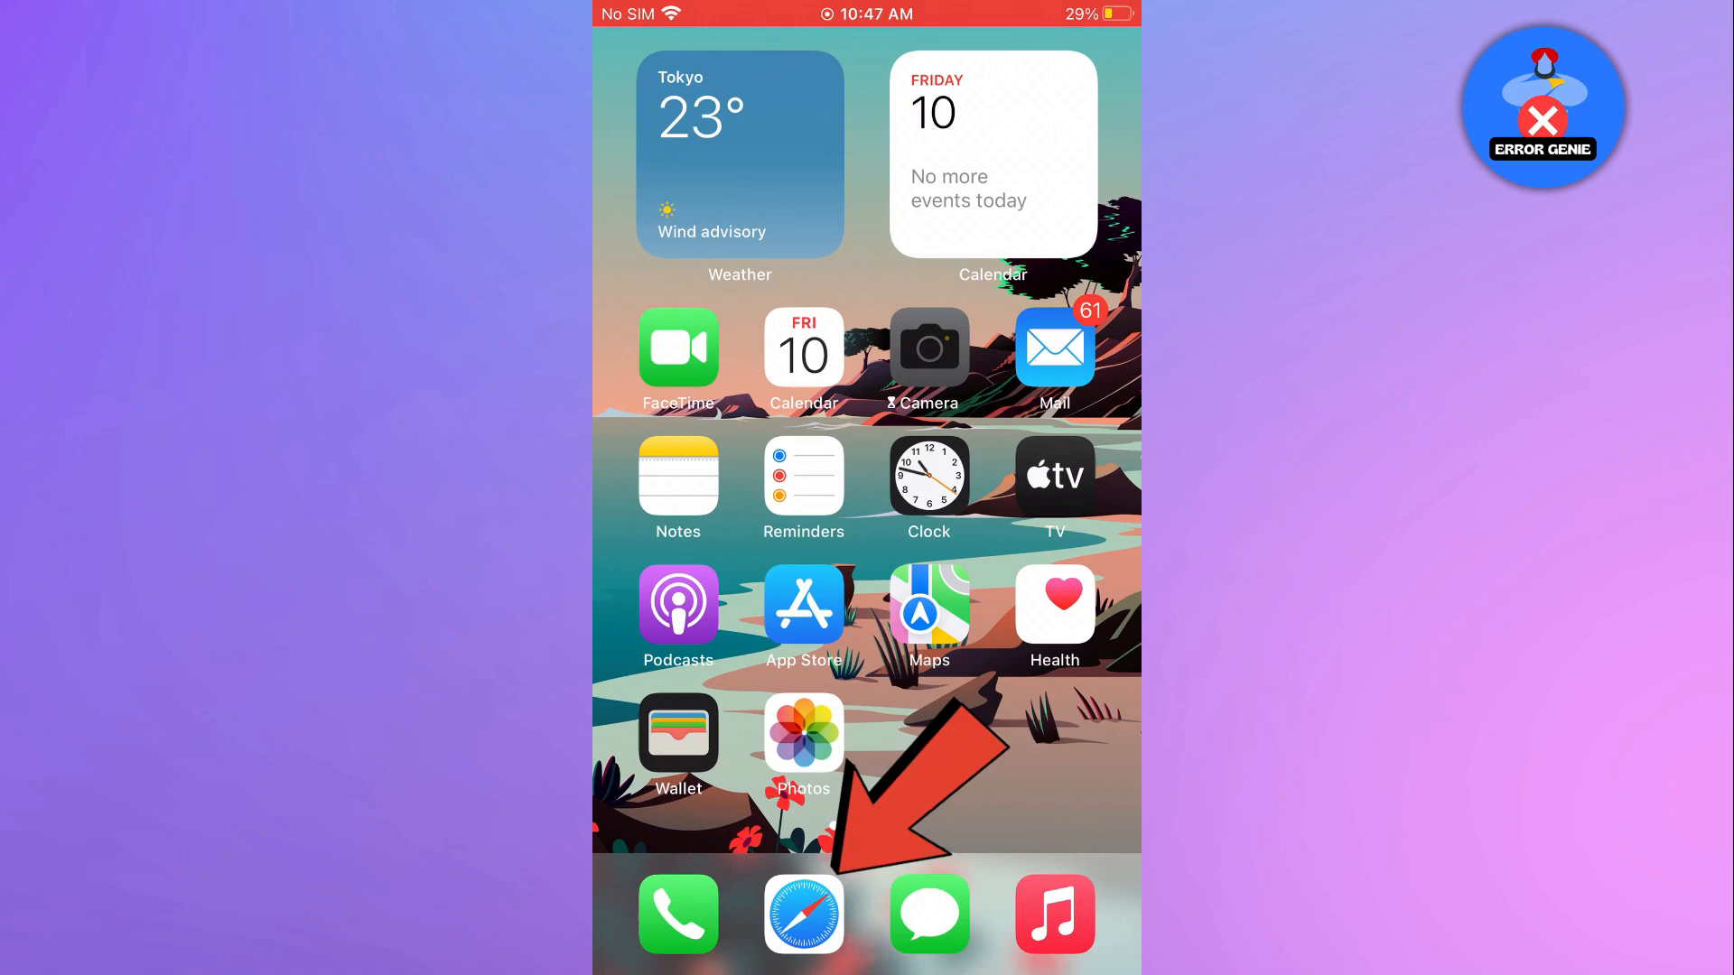
- Search 'dead pixel check' in Safari and open the lcdtech.info Dead-pixel check result
{"action": "left_click", "coordinate": [802, 913]}
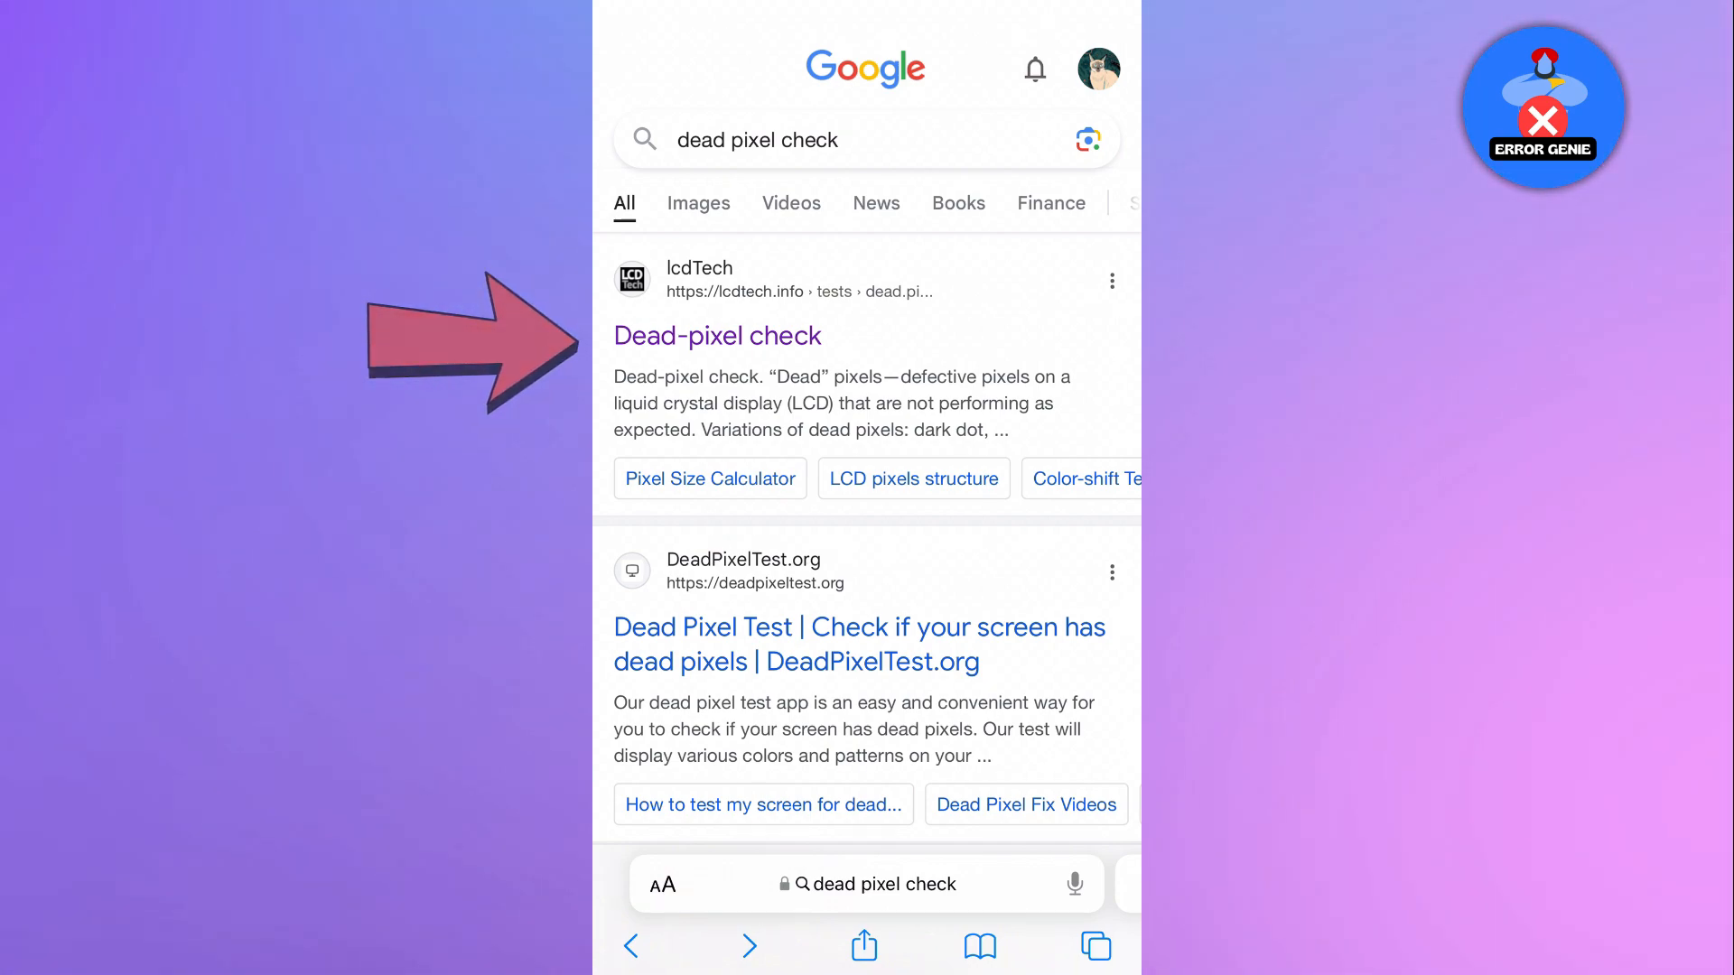
{"action": "left_click", "coordinate": [717, 336]}
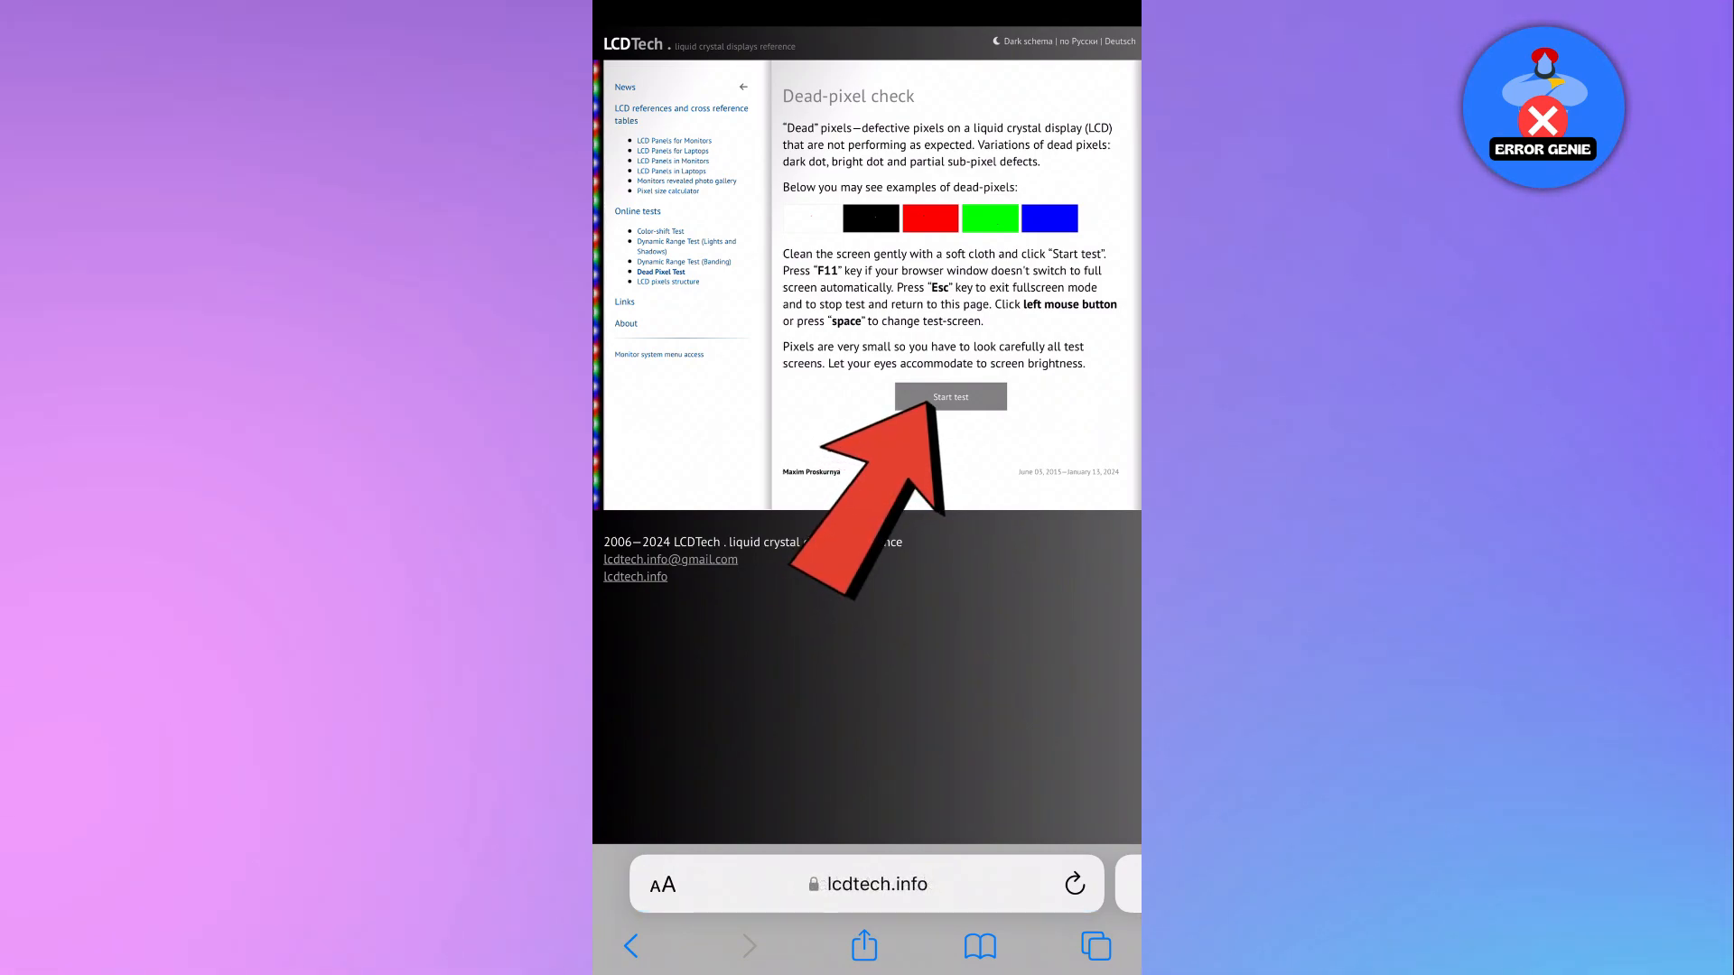
- Start the dead-pixel test so the screen fills with a solid test colour
{"action": "left_click", "coordinate": [950, 396]}
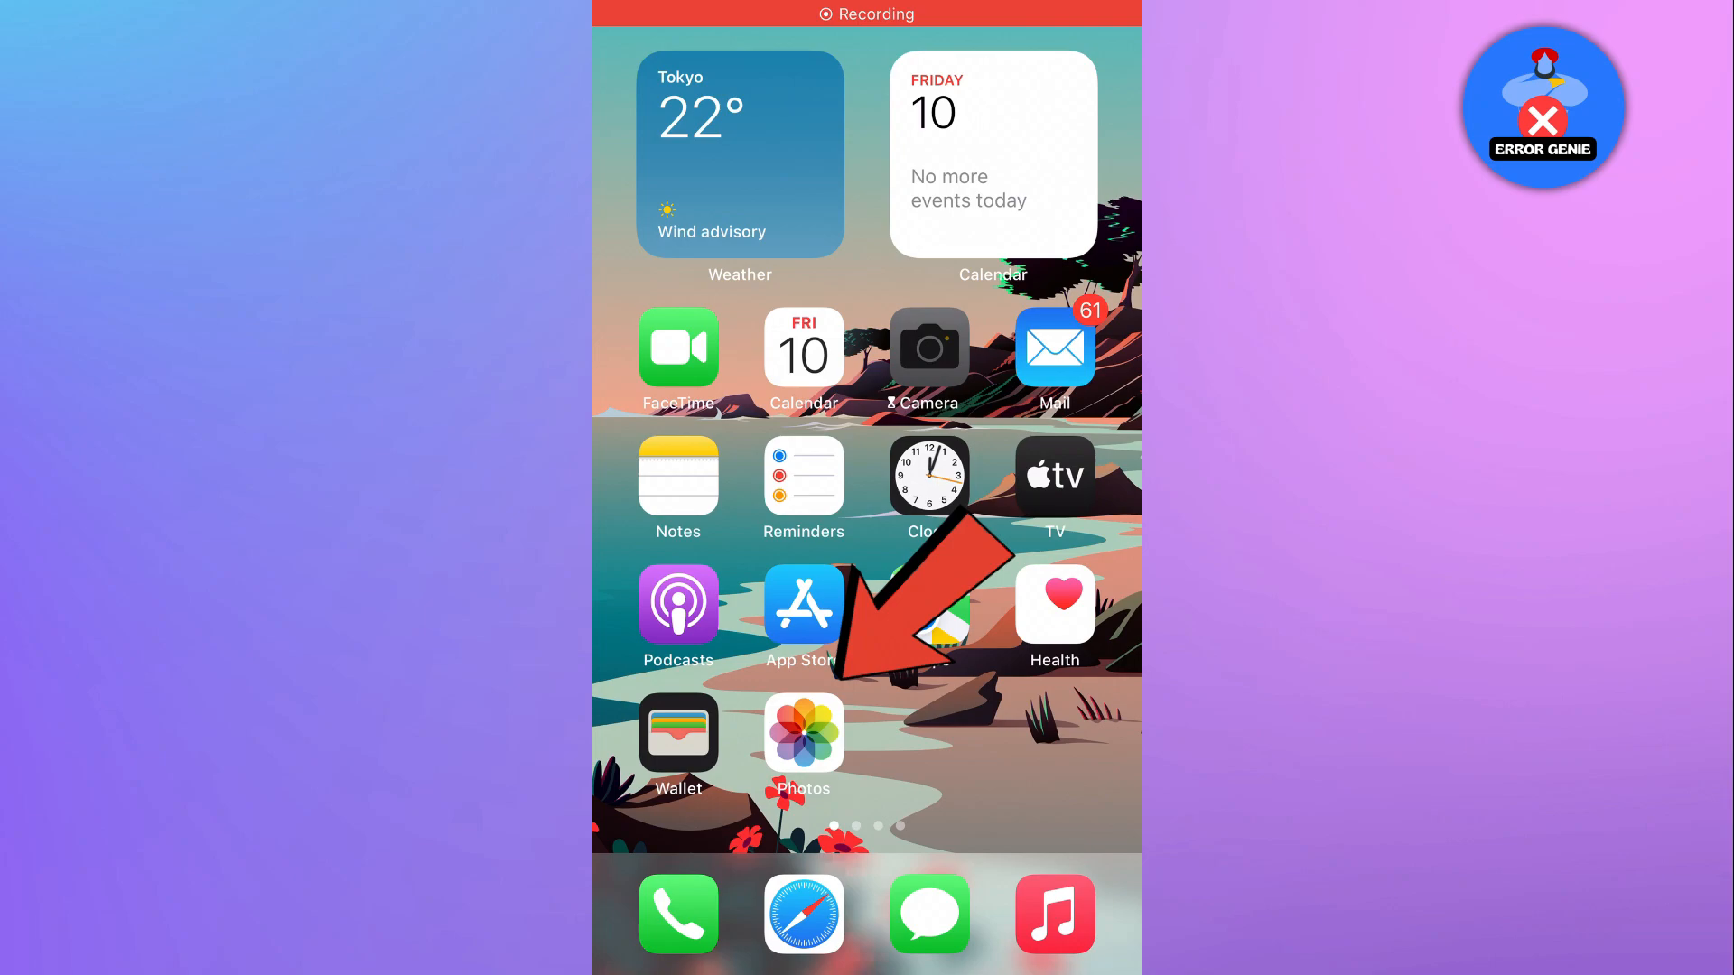
- View the solid red test screenshot full-screen from the Photos Recents album
{"action": "left_click", "coordinate": [801, 731]}
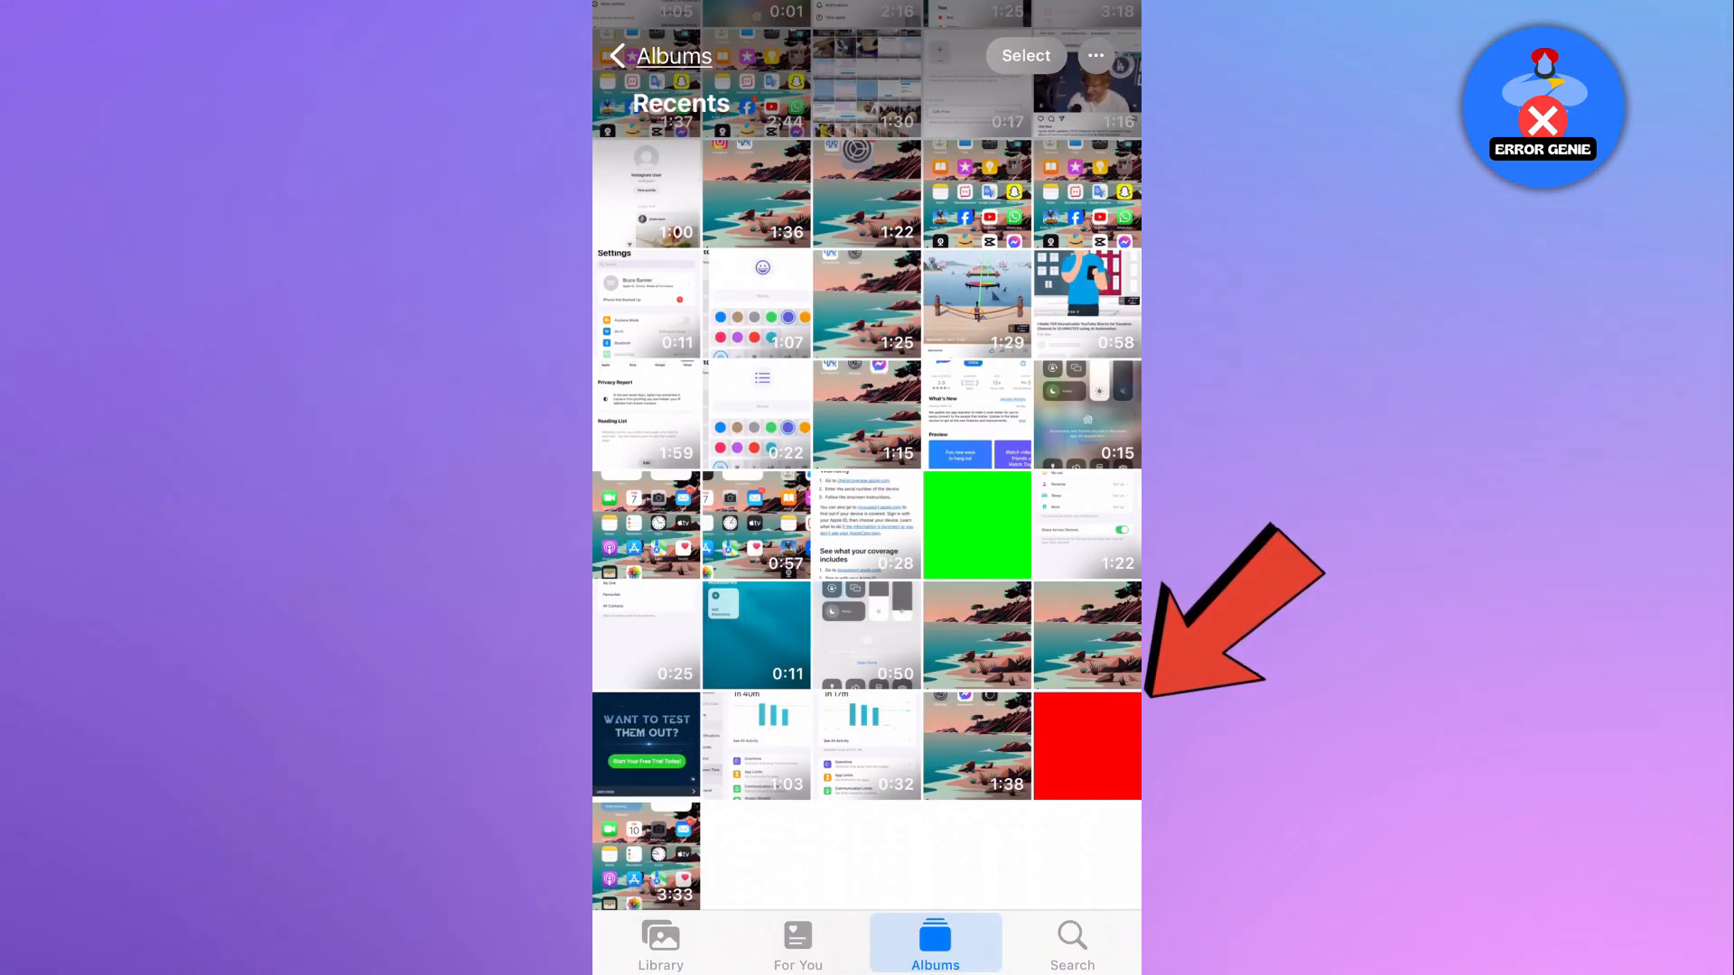
{"action": "left_click", "coordinate": [1085, 746]}
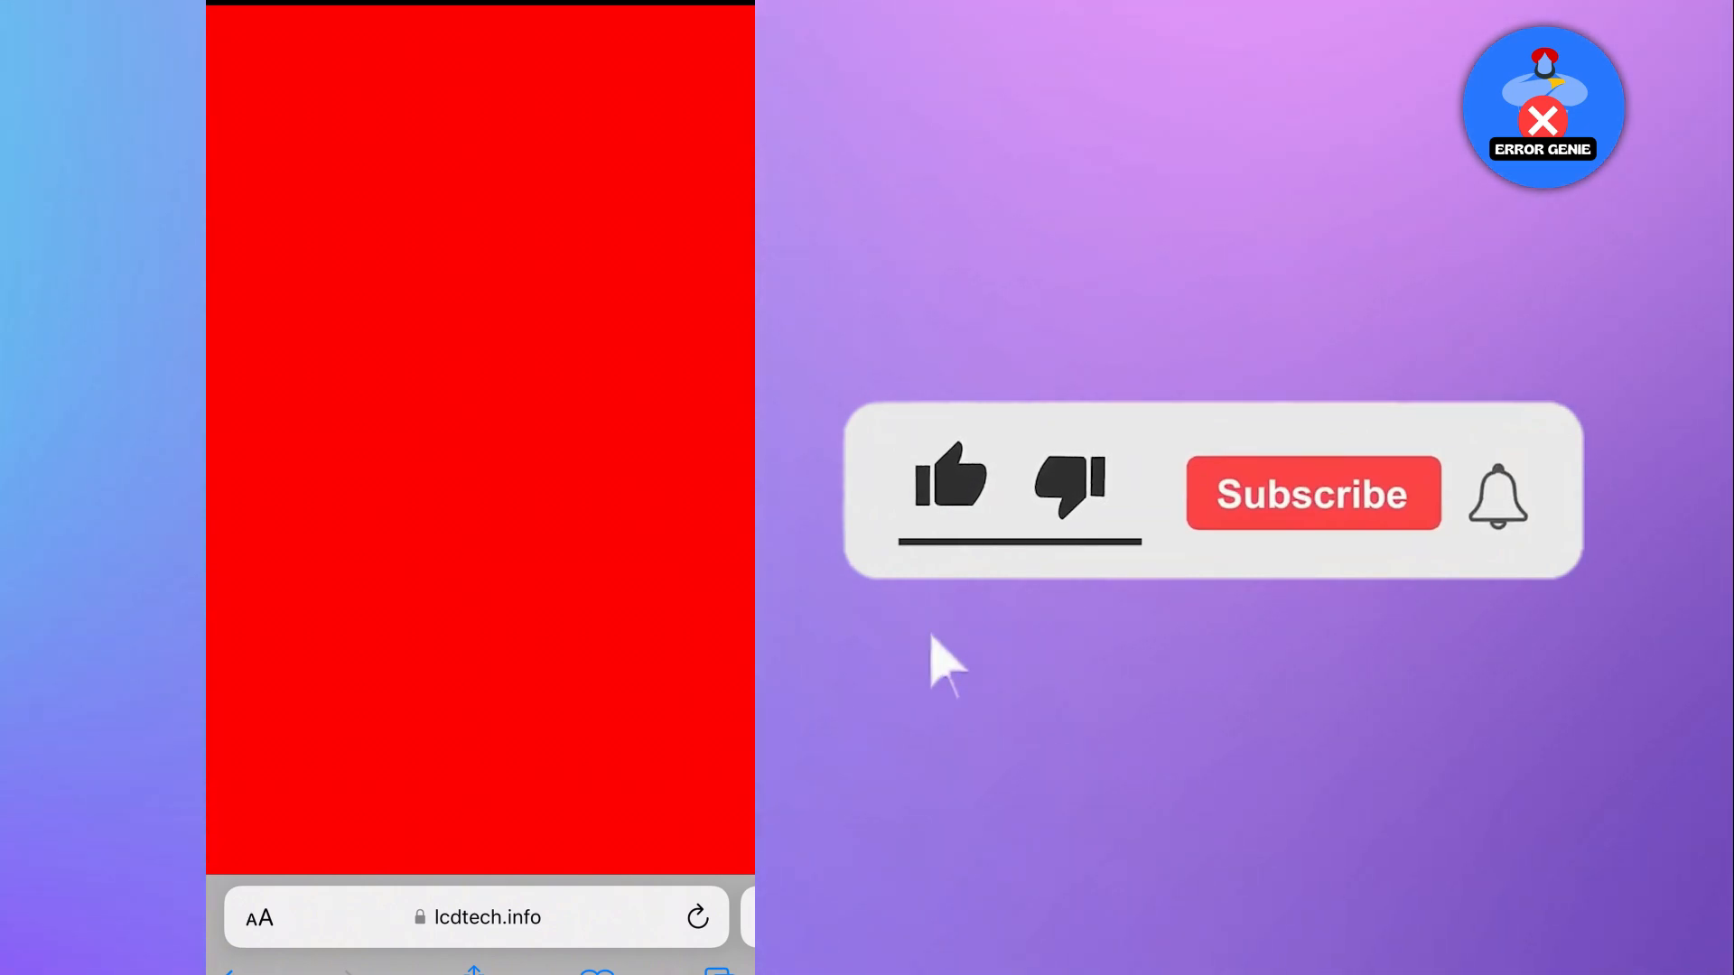
{"action": "mouse_move", "coordinate": [1371, 531]}
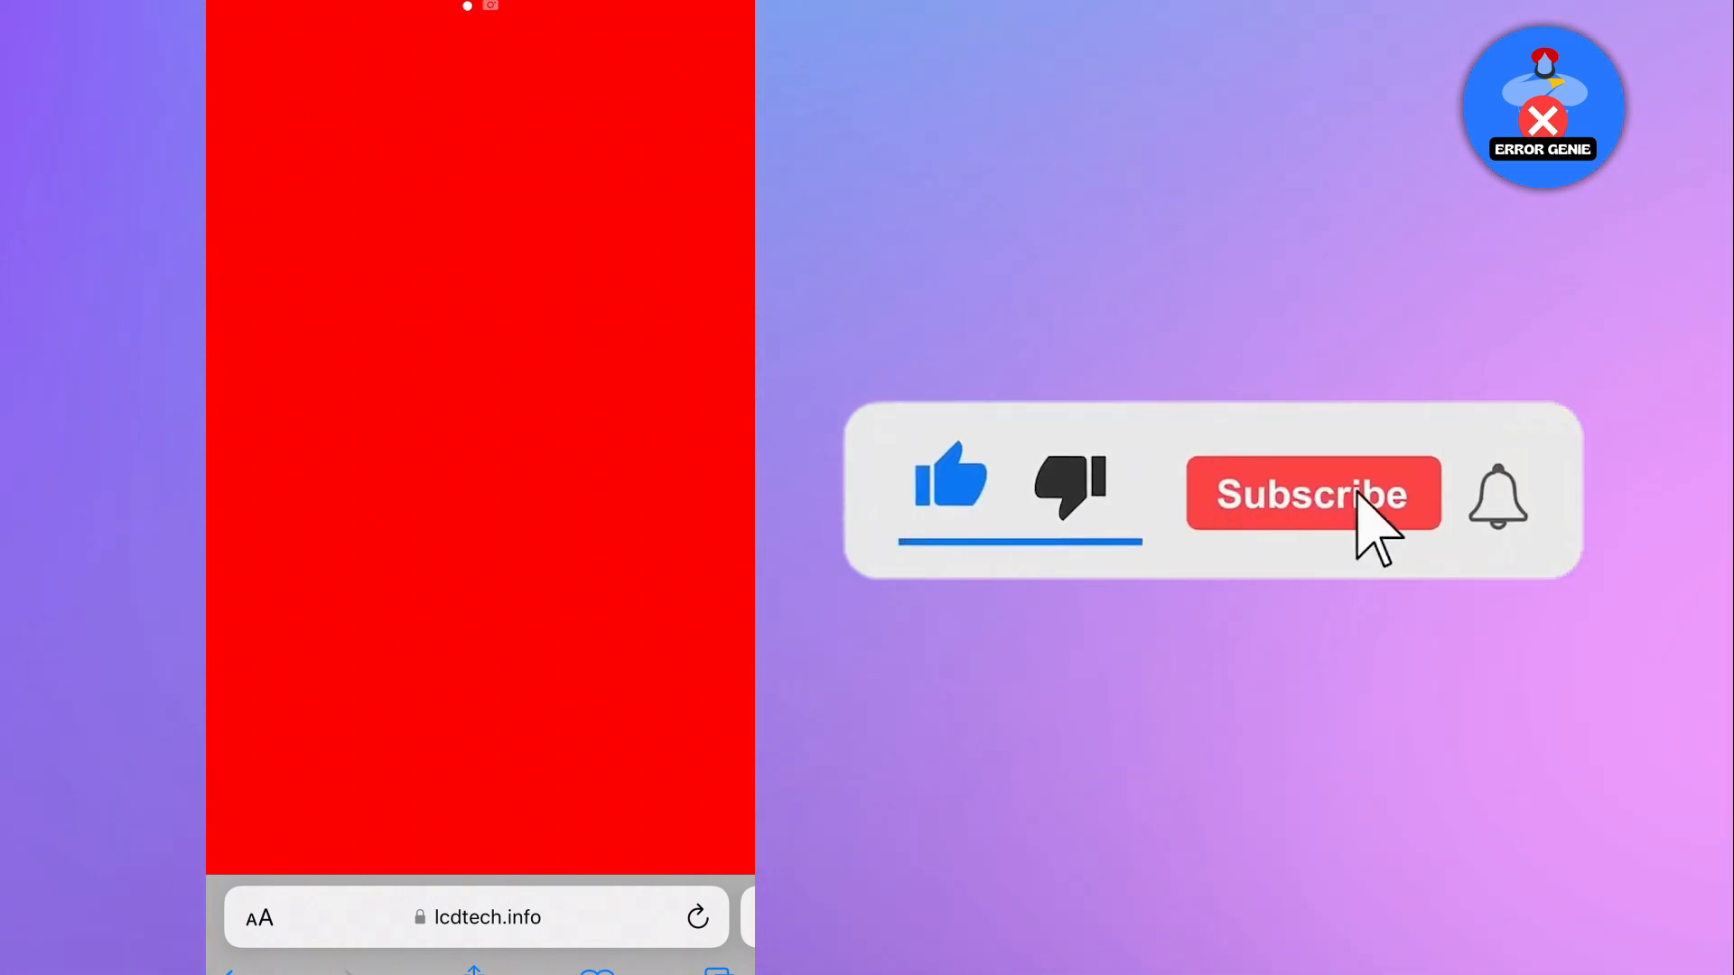
{"action": "left_click", "coordinate": [1313, 493]}
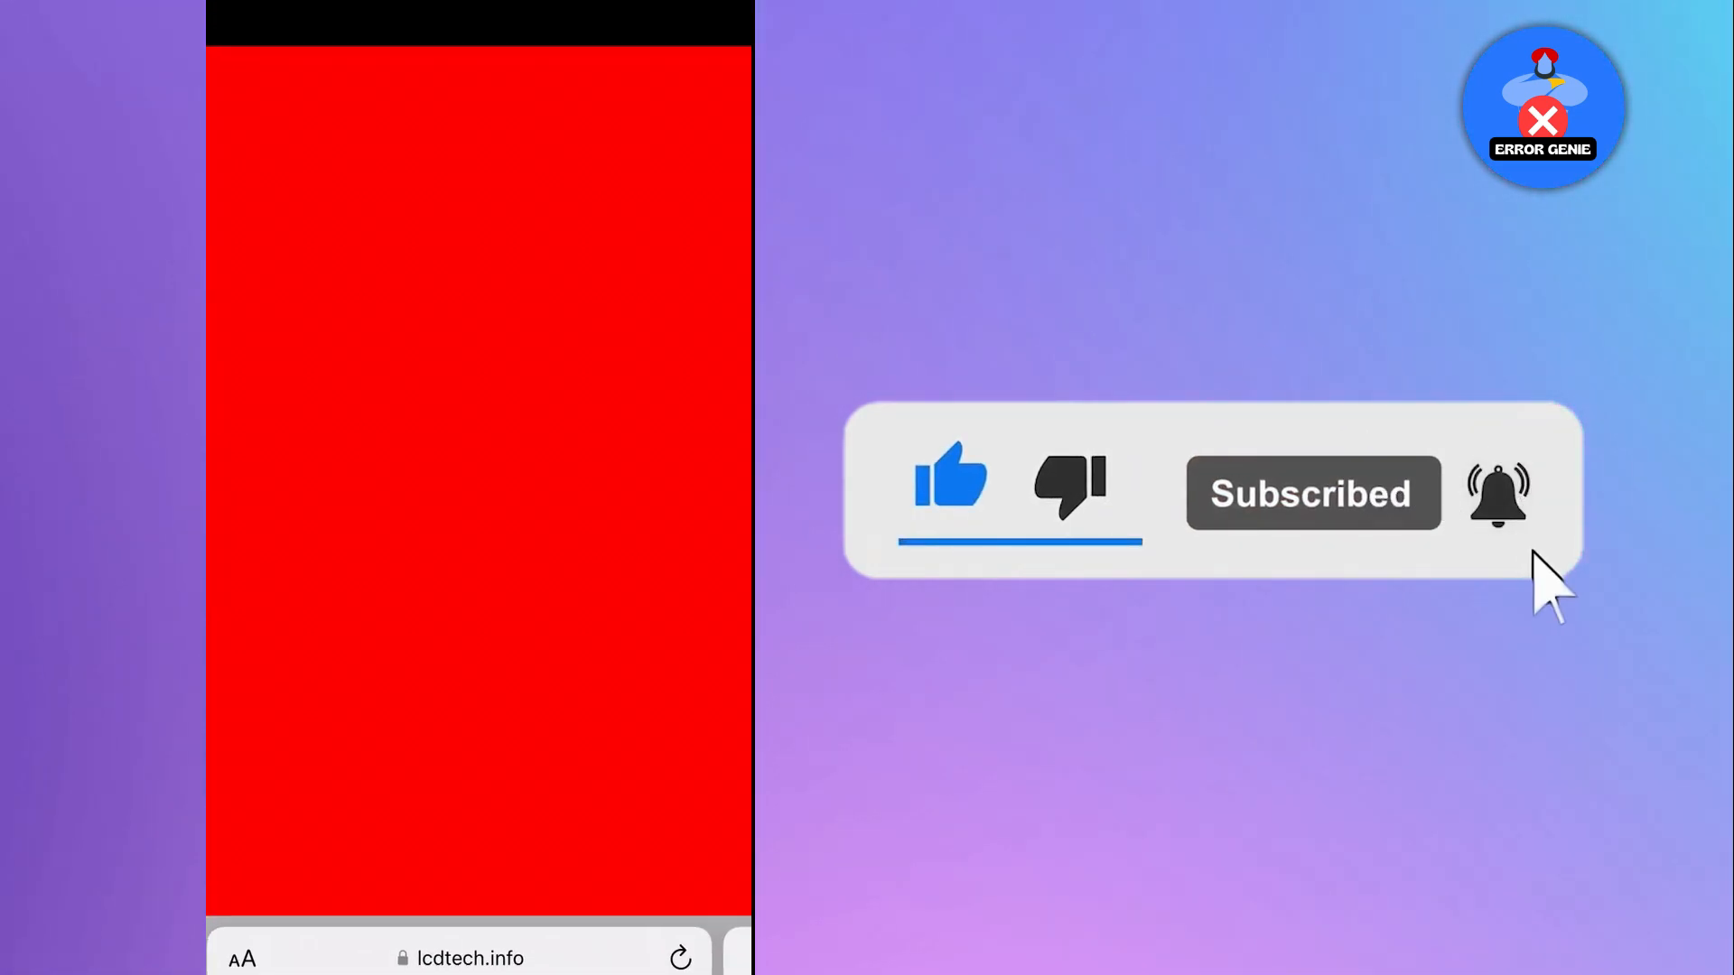